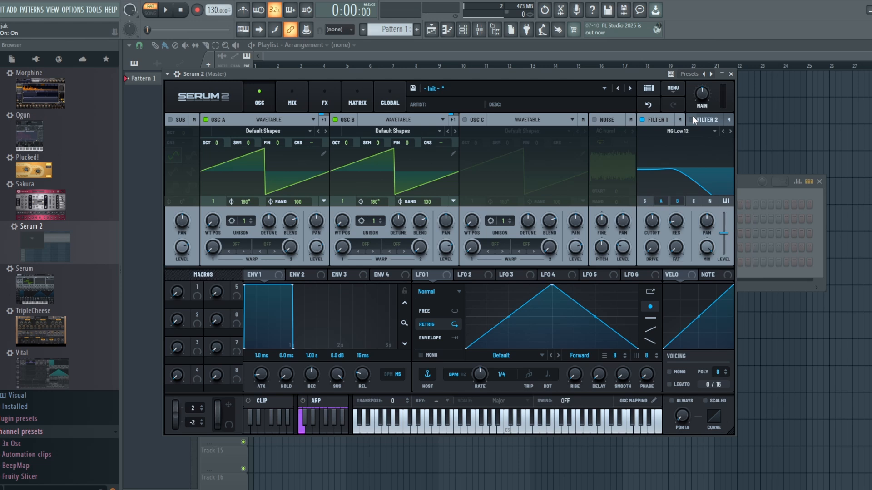
mouse_move(720, 144)
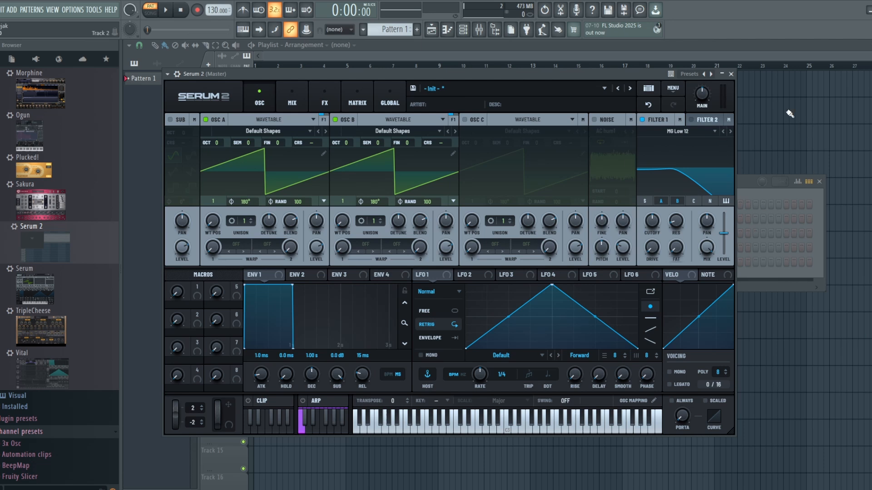
mouse_move(311, 112)
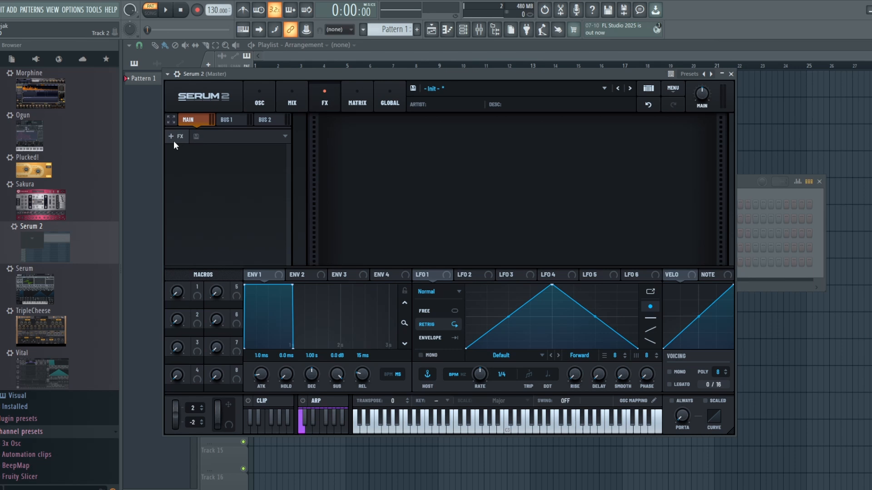
Step: Browse the effects list briefly, then toggle ENV 1's BPM sync on and back to milliseconds
left_click(178, 136)
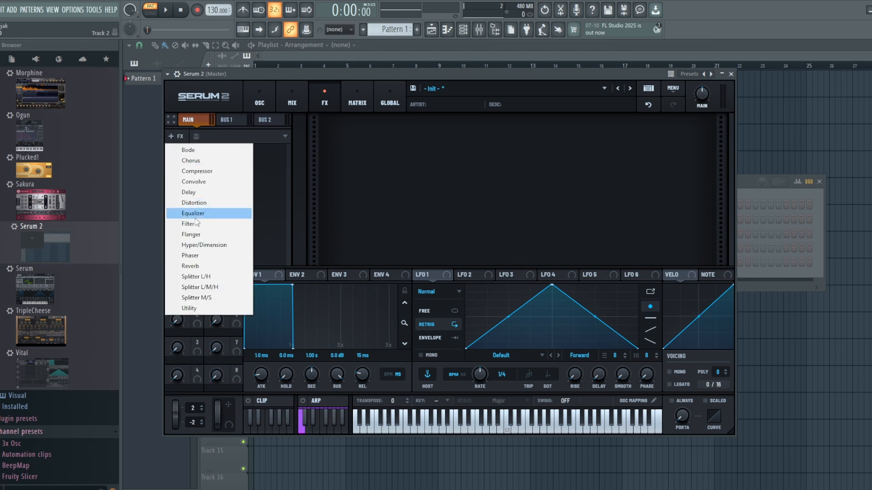
left_click(259, 96)
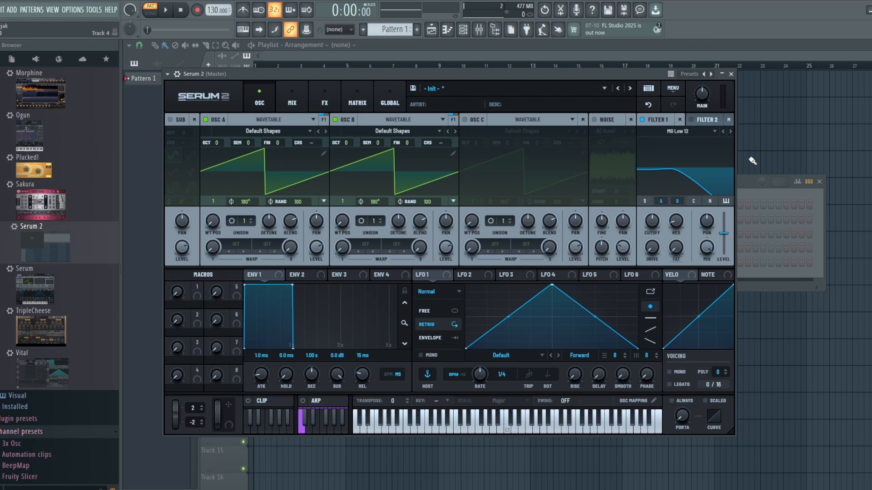
mouse_move(729, 176)
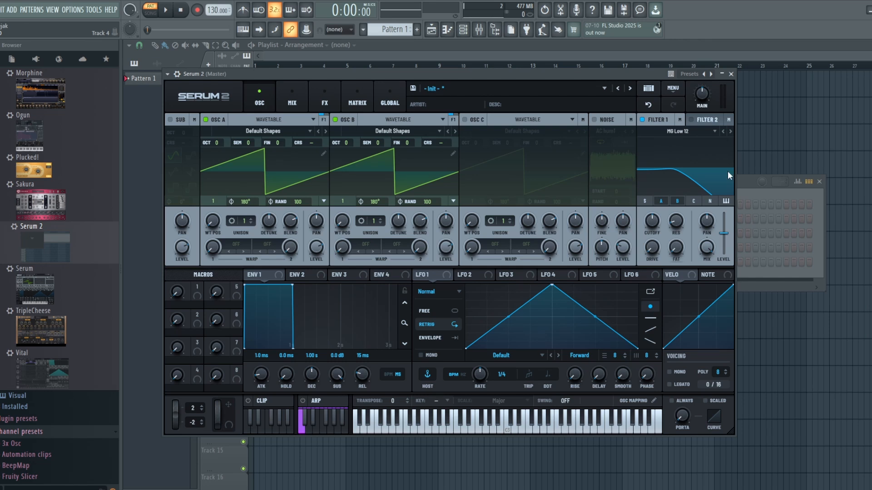
mouse_move(477, 323)
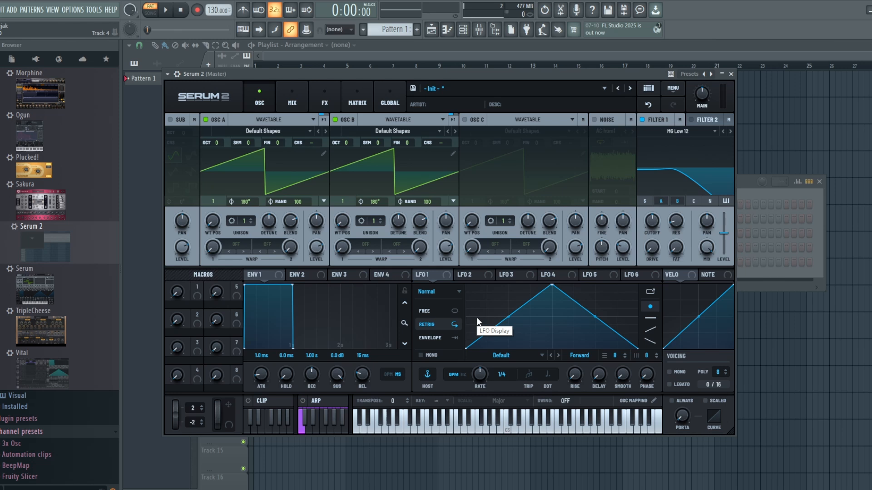
mouse_move(297, 115)
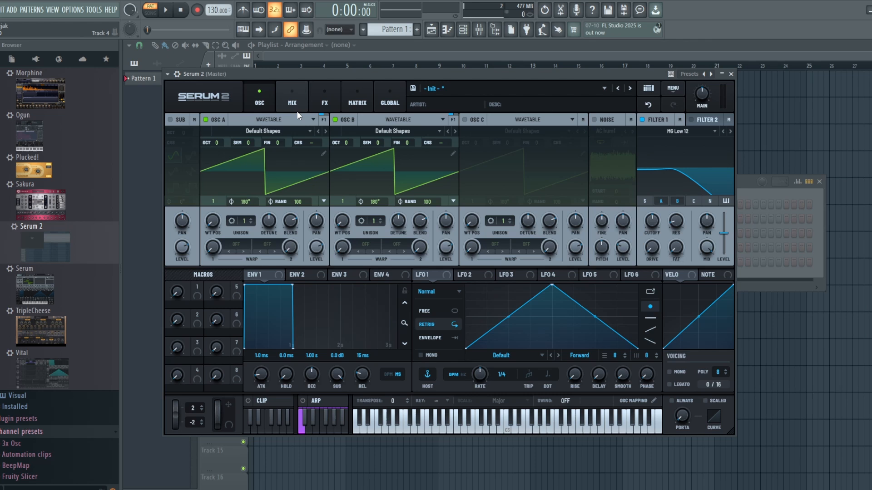
mouse_move(495, 361)
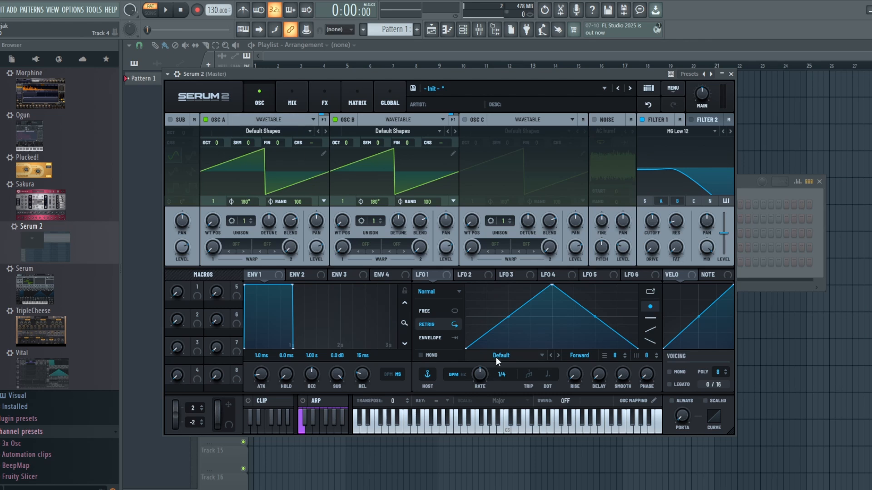
mouse_move(503, 355)
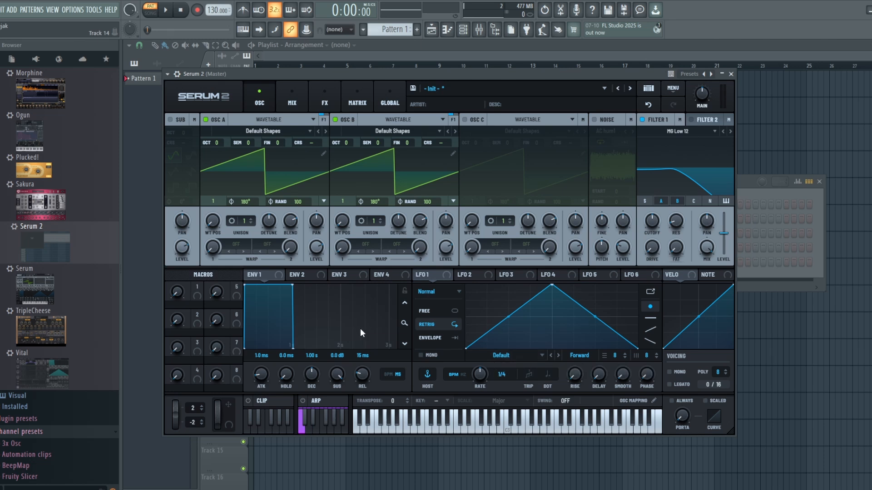
mouse_move(414, 357)
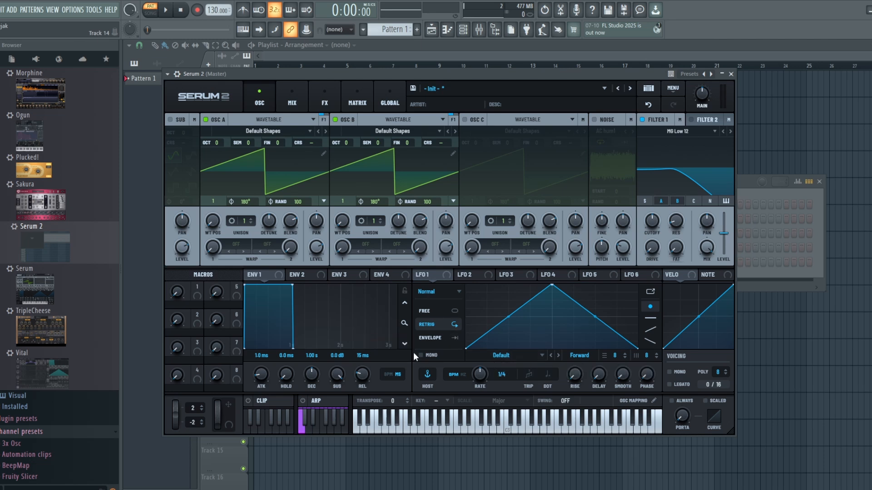
mouse_move(405, 368)
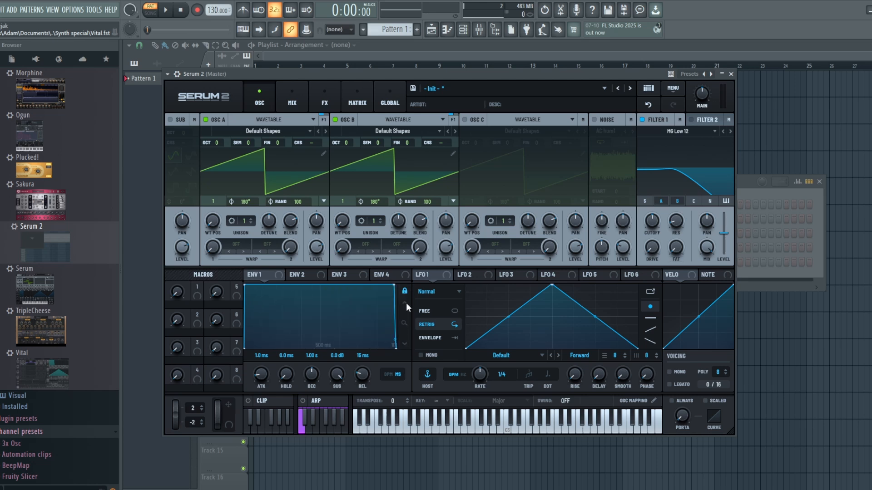
mouse_move(407, 301)
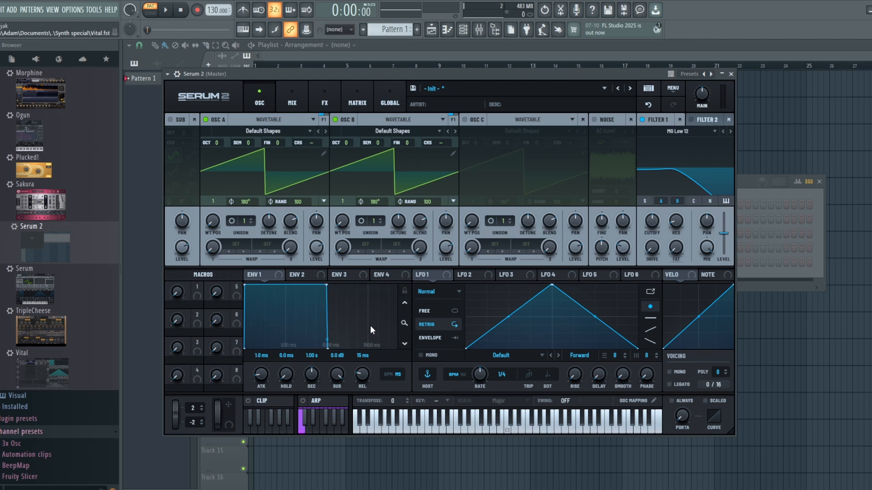
mouse_move(398, 392)
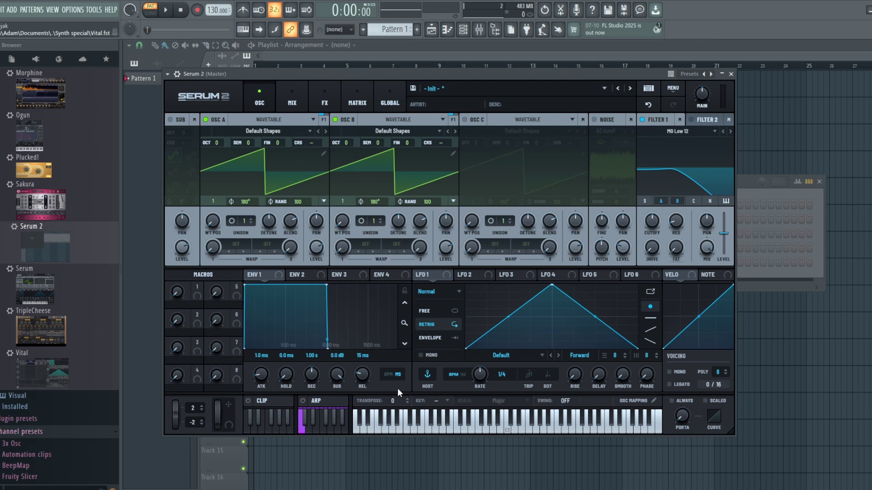
left_click(388, 374)
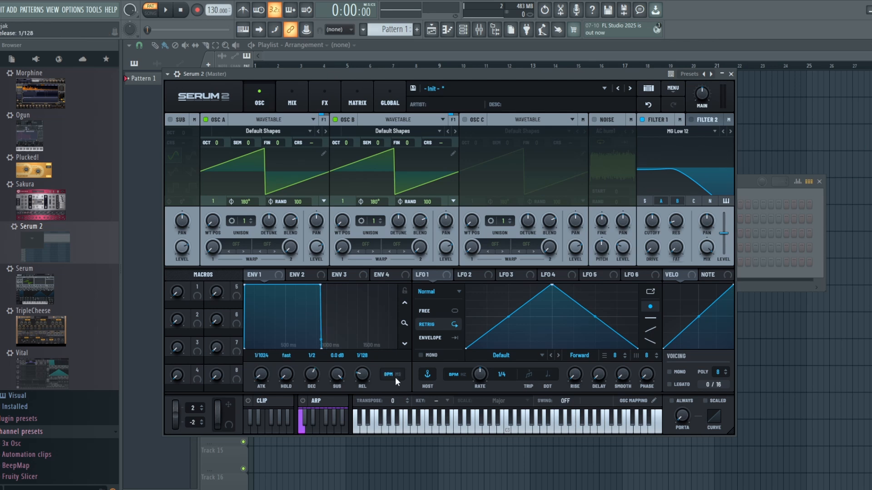
left_click(393, 374)
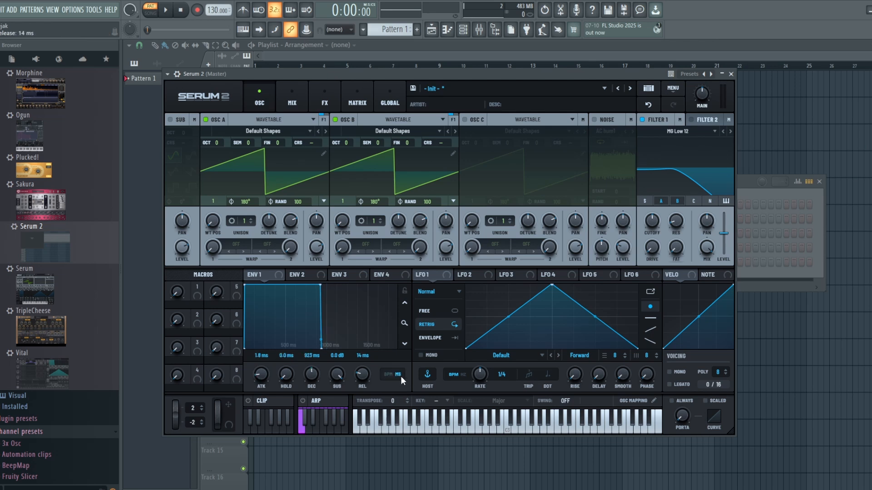
mouse_move(639, 271)
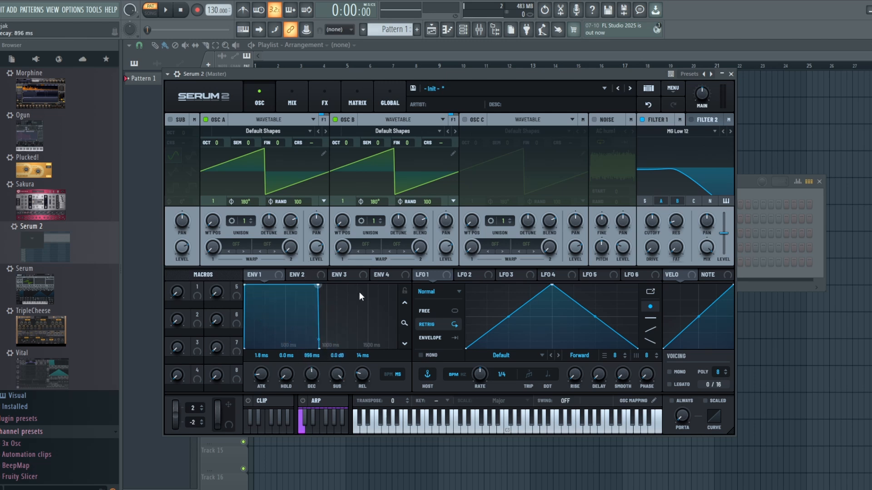
mouse_move(365, 308)
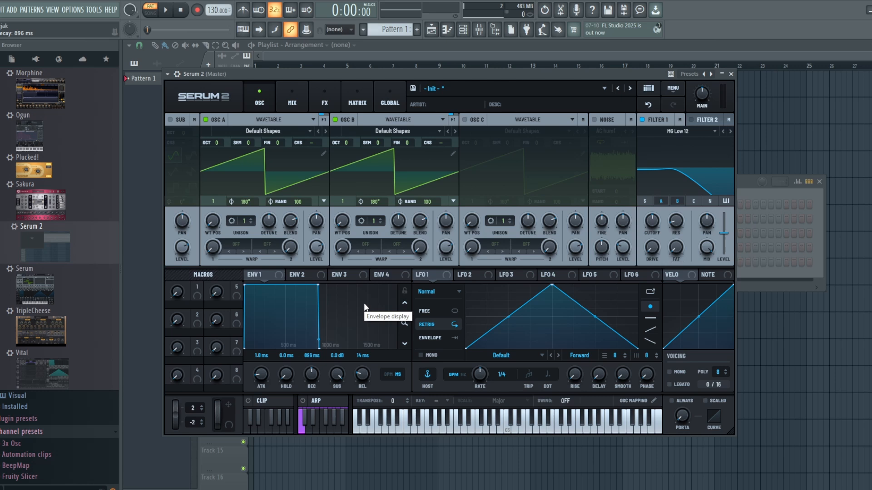
mouse_move(764, 250)
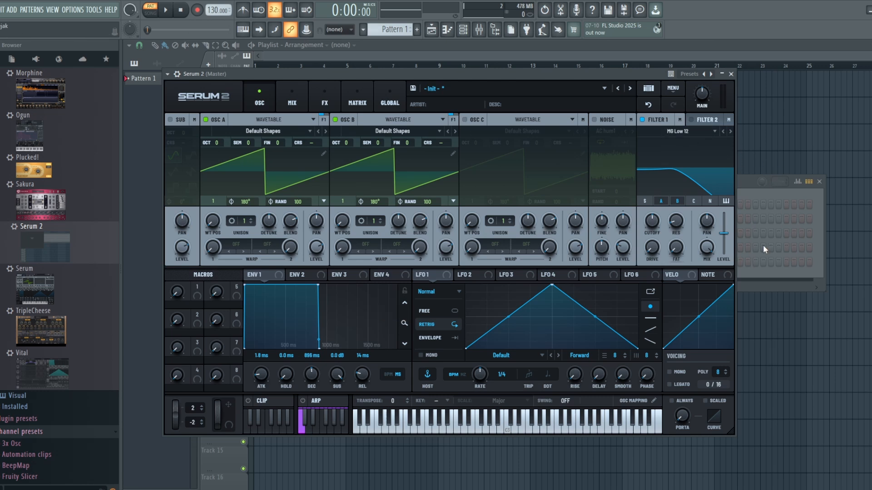
mouse_move(675, 211)
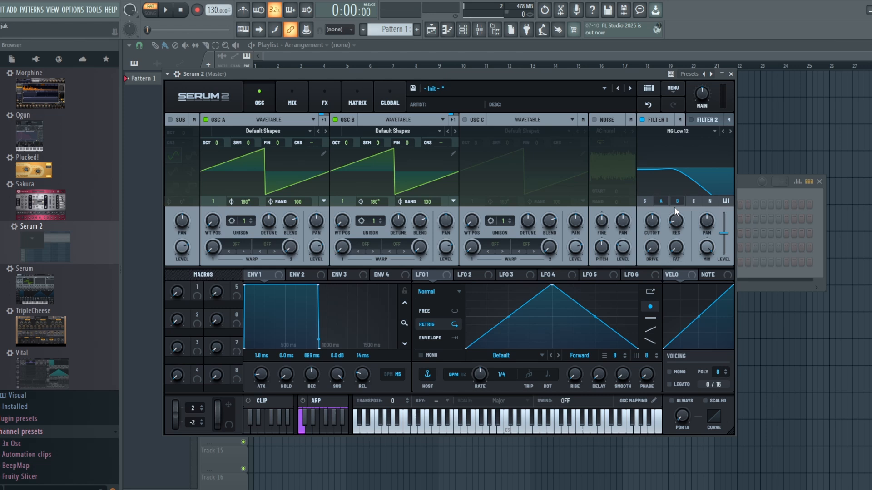
mouse_move(574, 145)
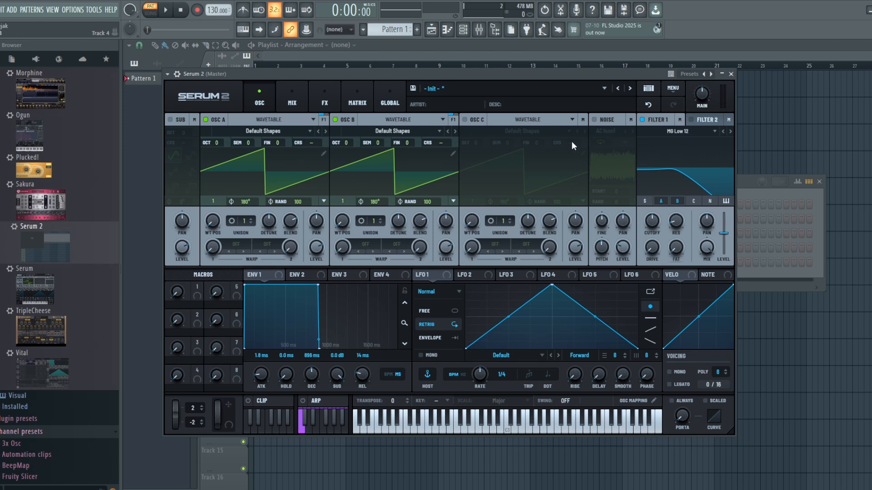
mouse_move(568, 147)
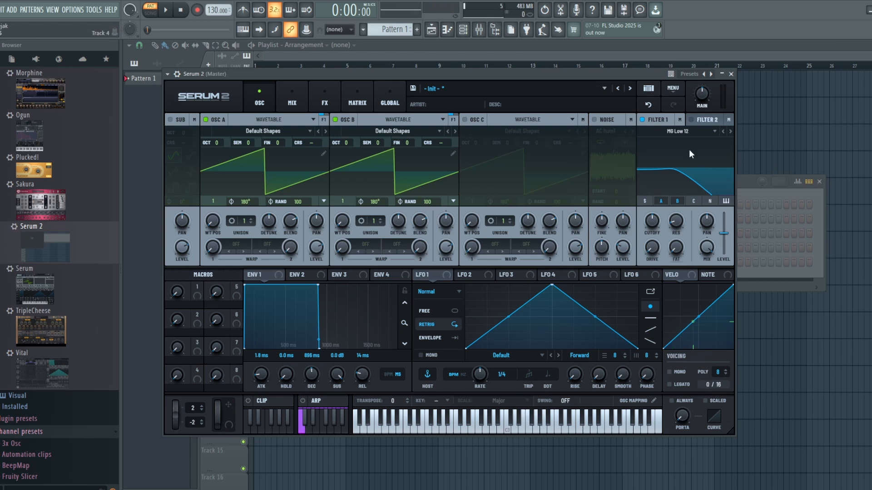
mouse_move(700, 154)
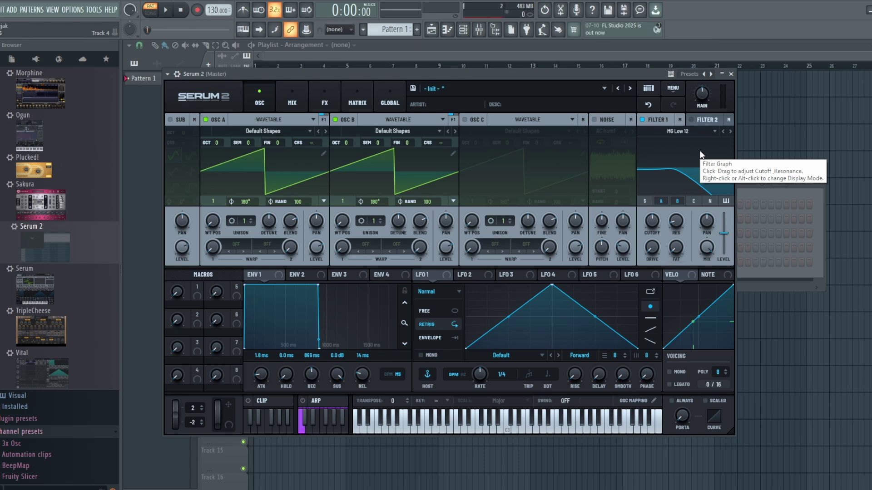
mouse_move(655, 176)
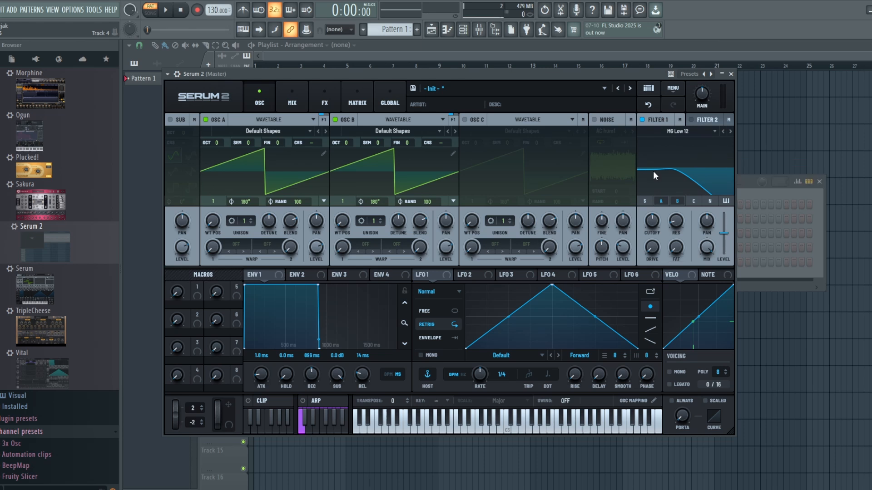
mouse_move(692, 120)
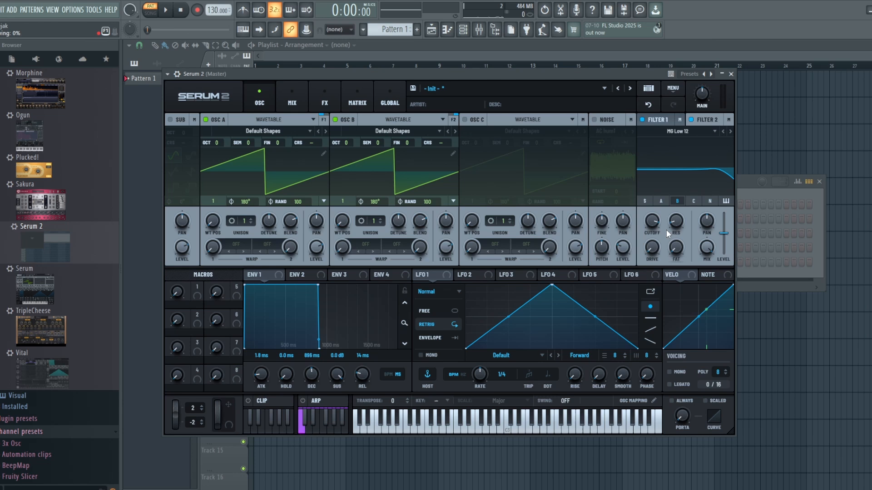
mouse_move(751, 185)
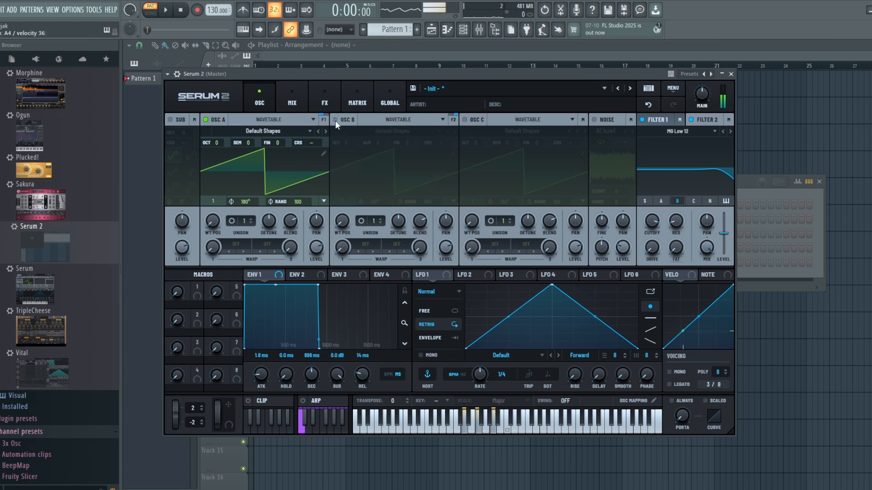
Step: Solo oscillators B and A in turn, then switch oscillator B back on
left_click(334, 120)
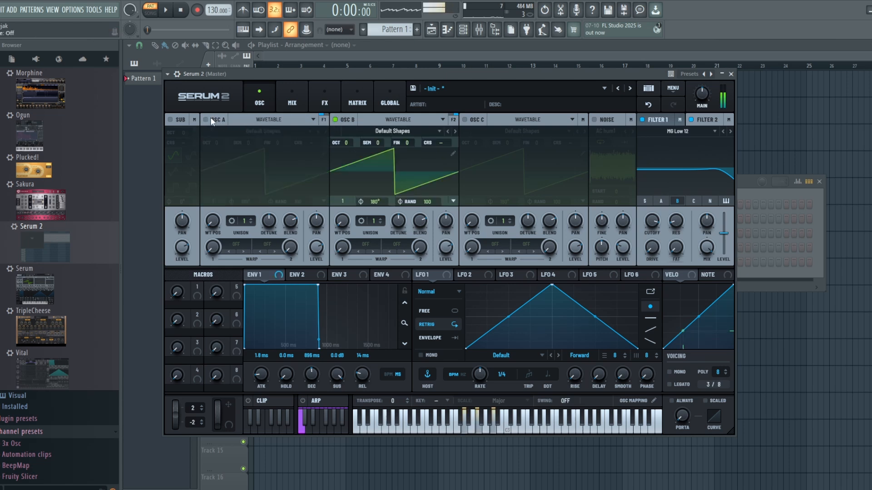
left_click(206, 119)
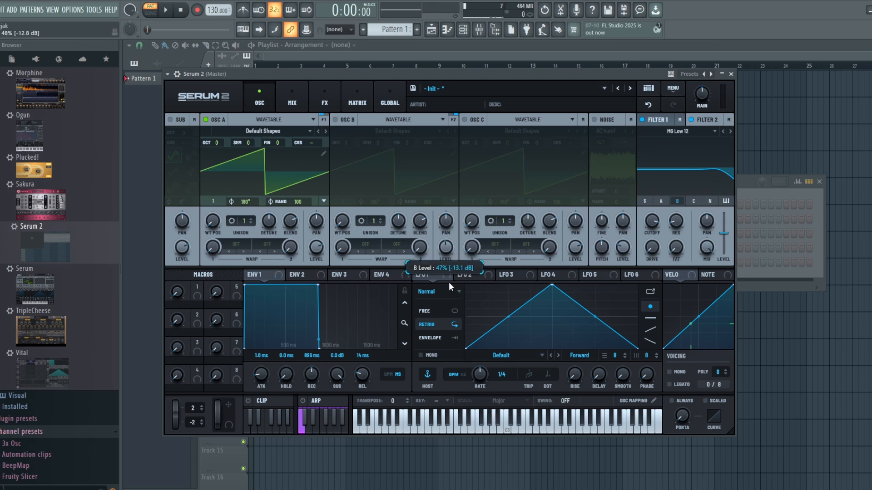
left_click(335, 119)
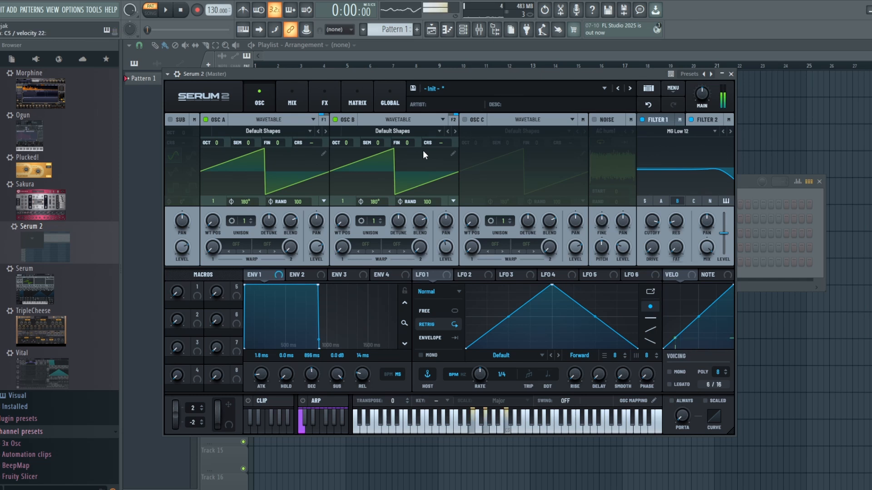
Step: Route oscillator B to Filter 2 and view the Filter 2 panel showing MG Low 12
left_click(452, 120)
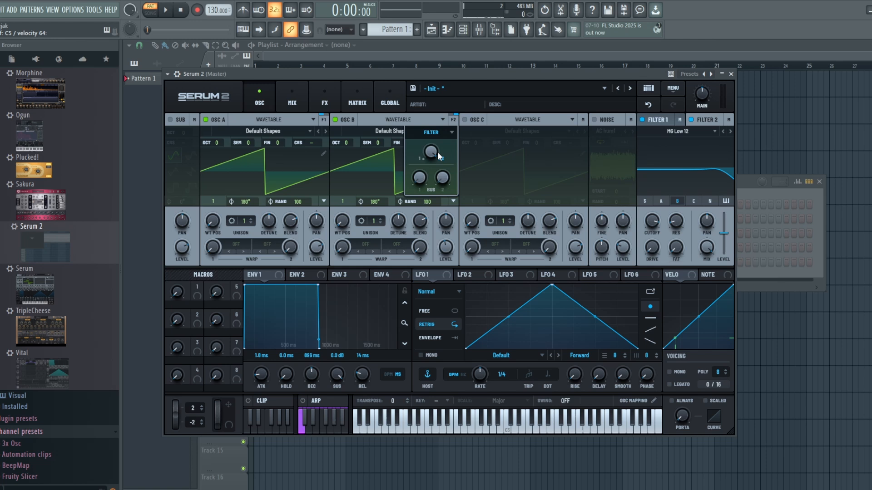
mouse_move(406, 170)
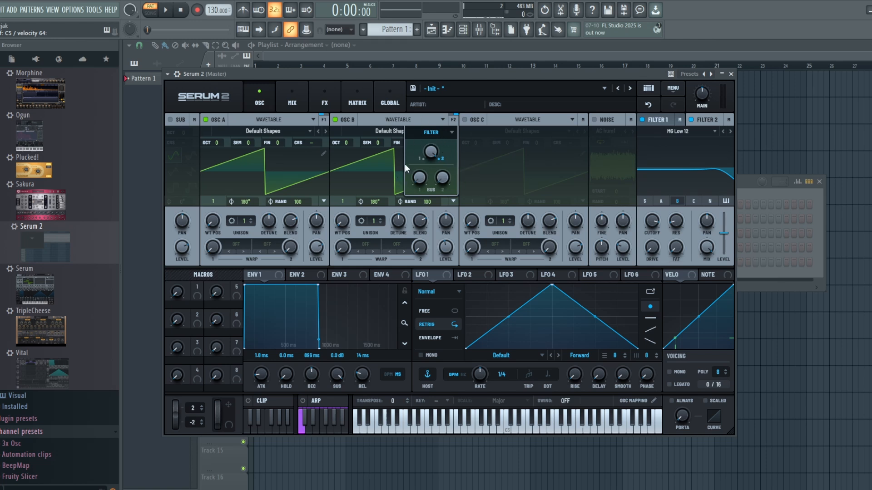
mouse_move(453, 127)
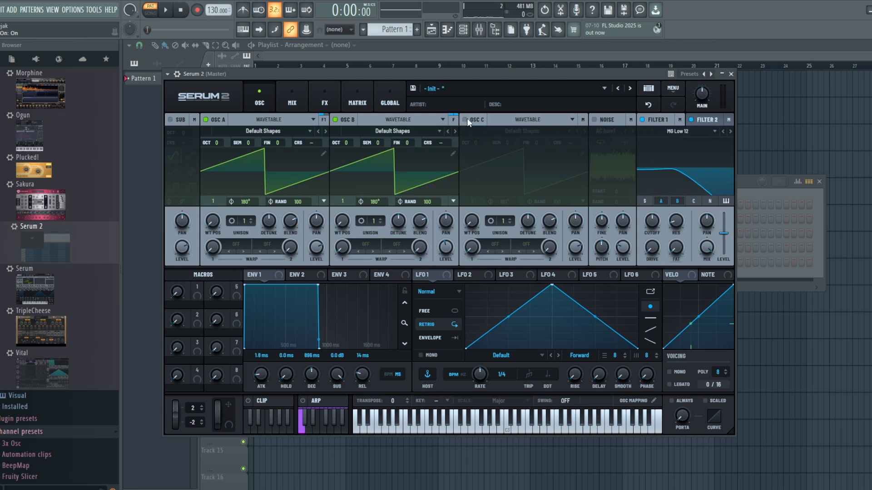
mouse_move(729, 136)
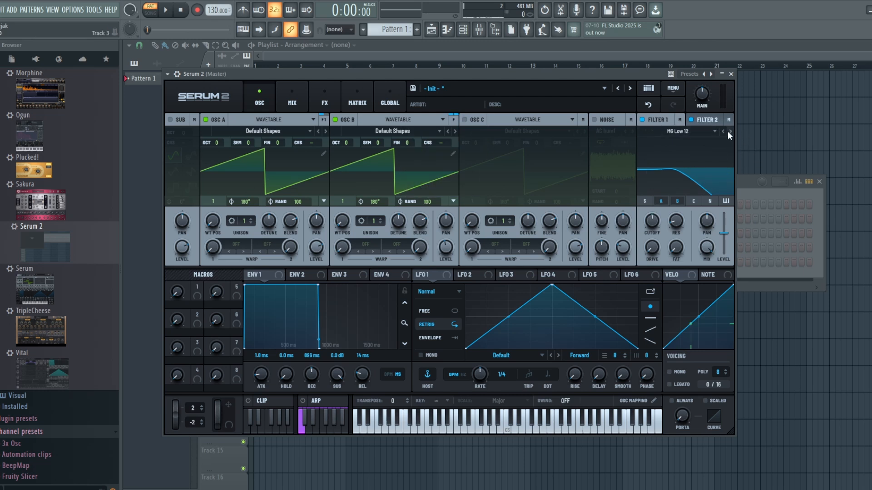
mouse_move(686, 193)
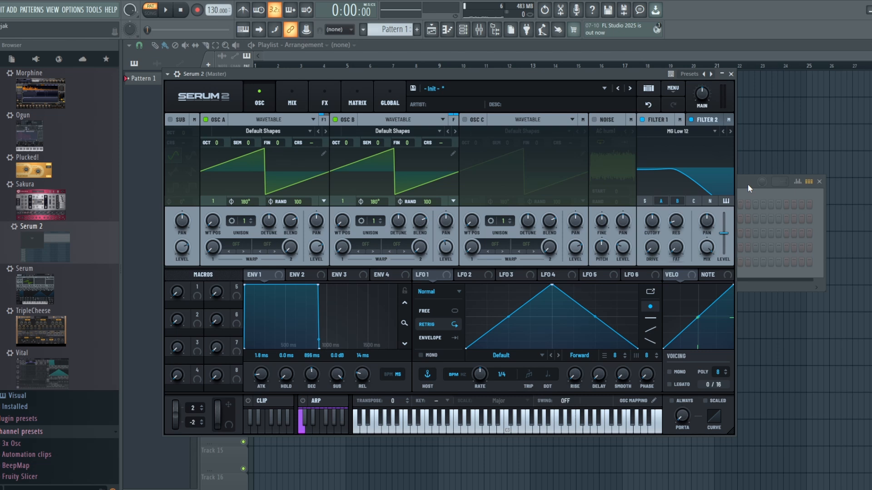
left_click(656, 119)
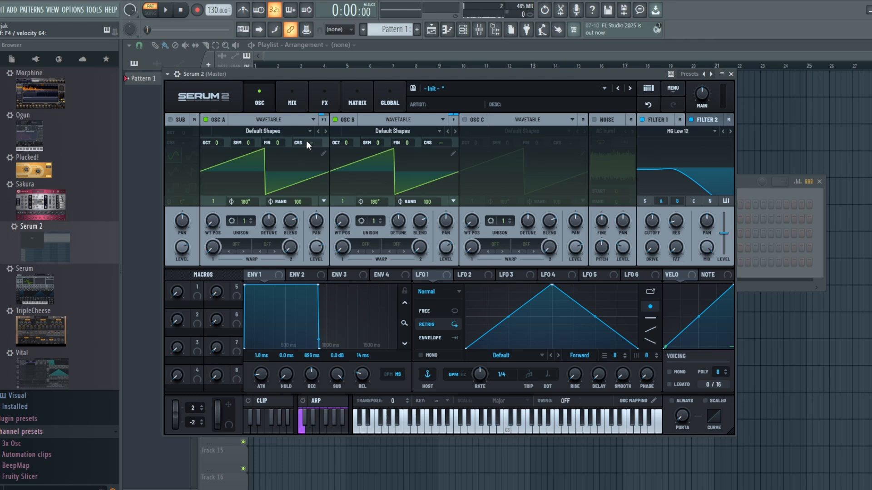
Step: Shift oscillator B's filter balance to about -43 in its routing popup
left_click(298, 142)
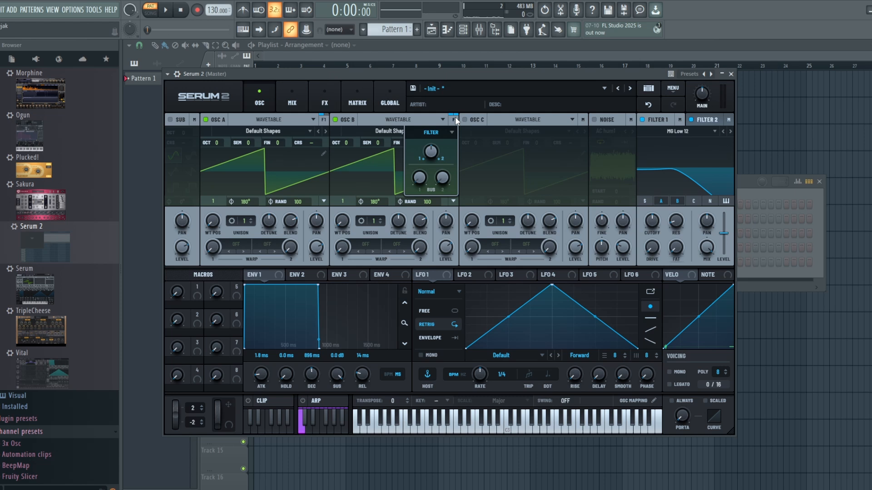
mouse_move(448, 178)
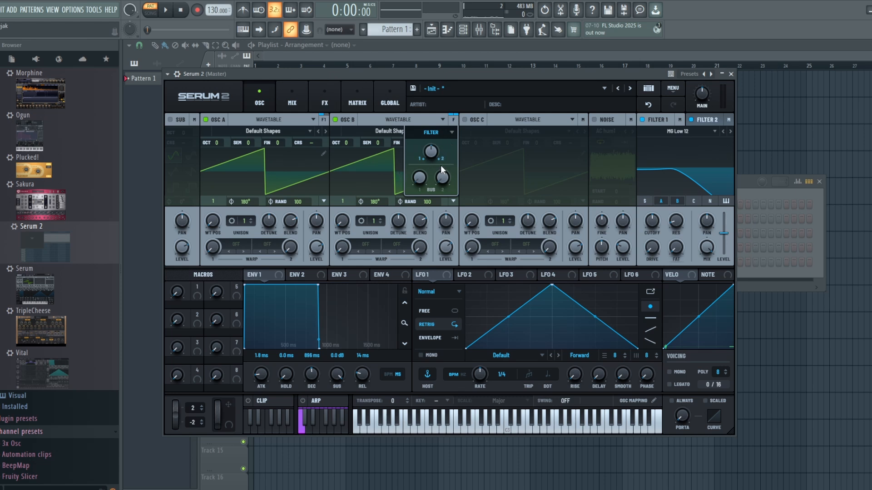
mouse_move(442, 178)
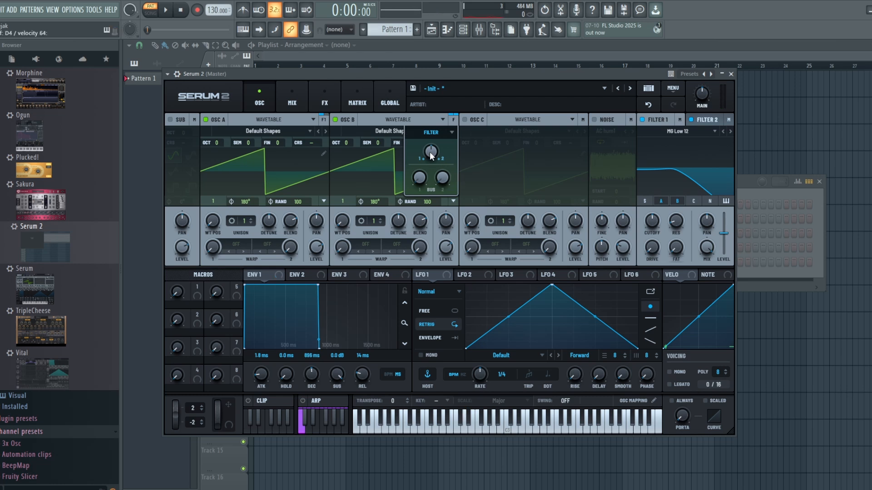
mouse_move(430, 153)
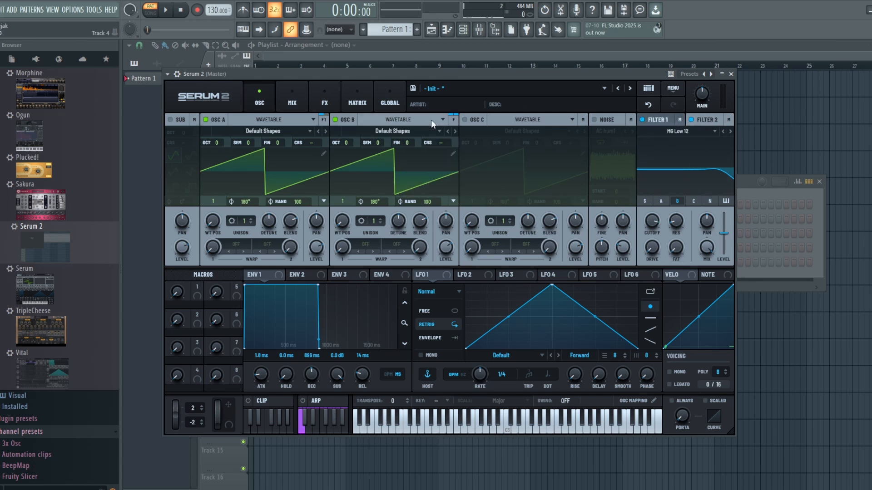
left_click(433, 119)
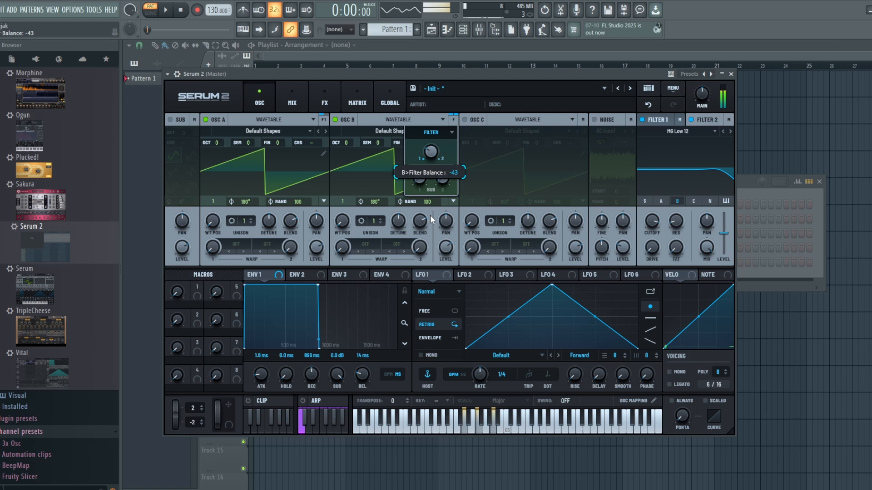
mouse_move(456, 243)
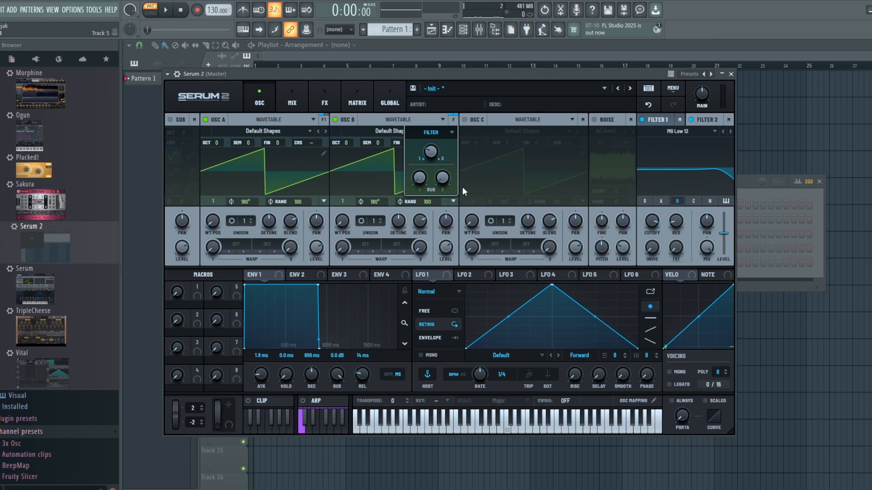
mouse_move(432, 149)
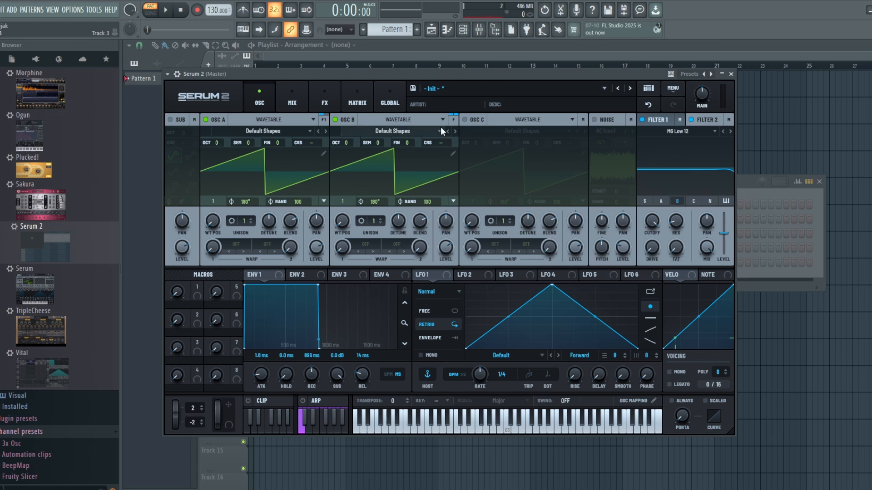
left_click(454, 131)
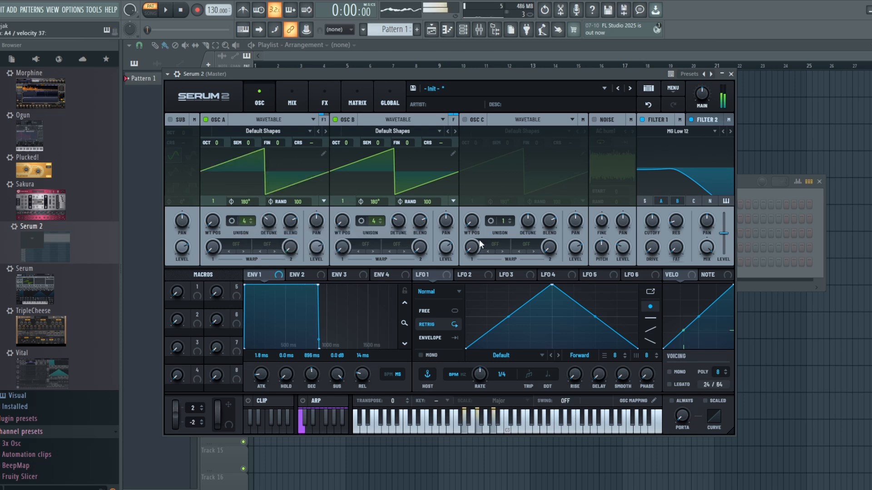
mouse_move(788, 157)
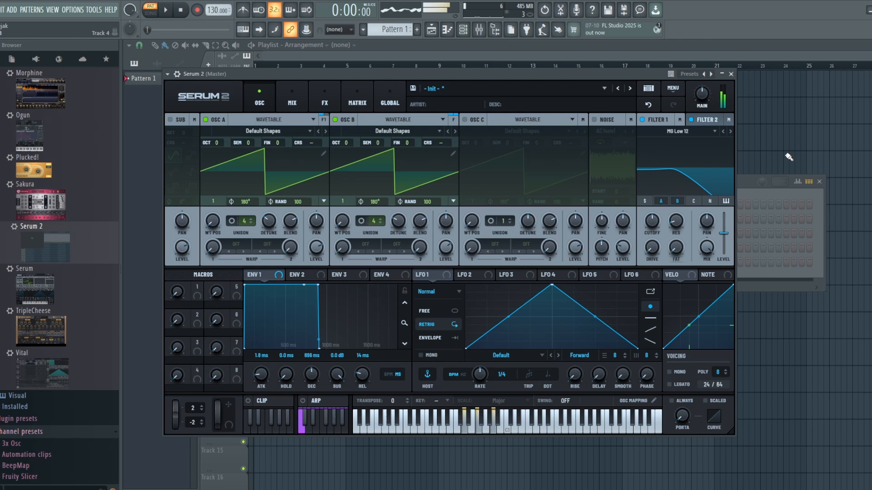
mouse_move(668, 143)
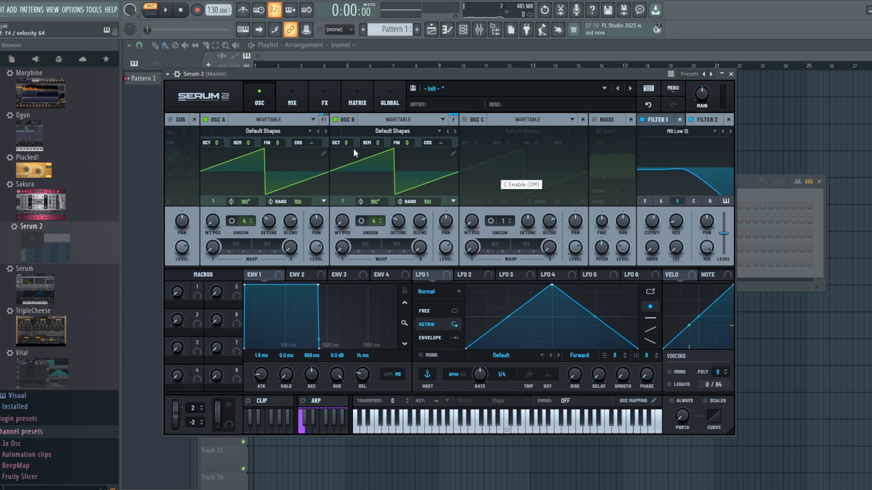
mouse_move(552, 183)
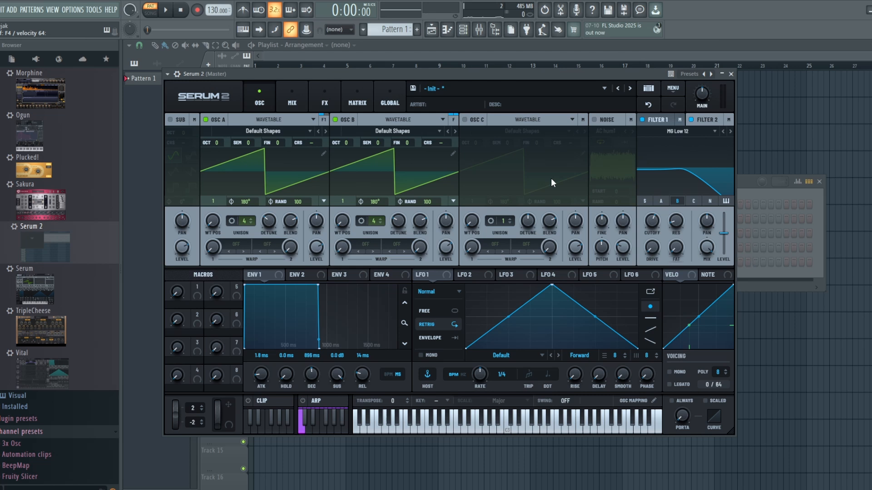
mouse_move(552, 179)
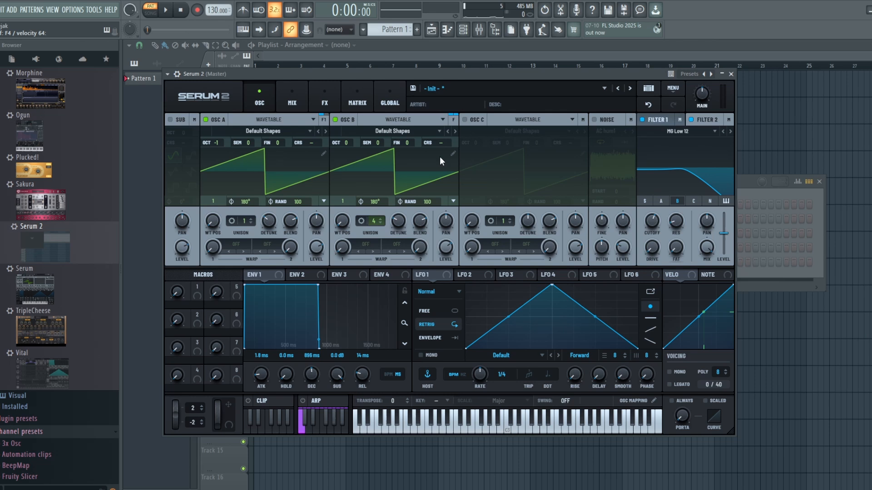
Step: Mute oscillator B to hear the octave-down oscillator A alone
left_click(333, 119)
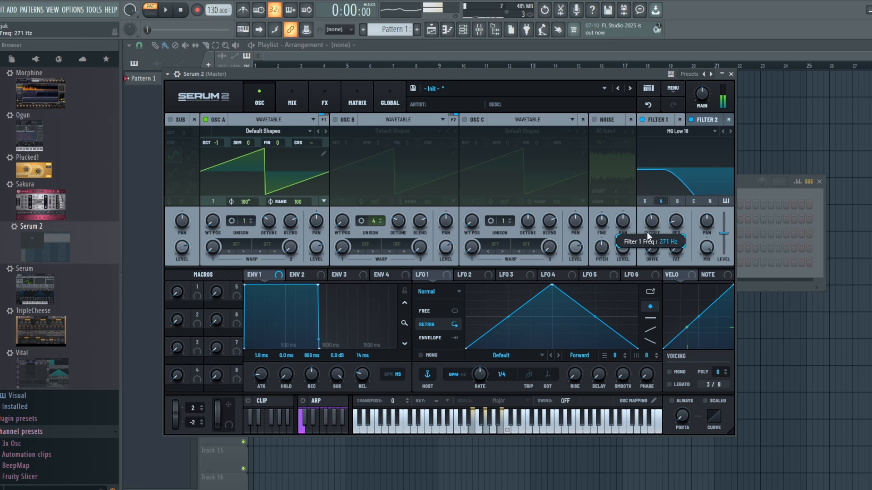
mouse_move(447, 192)
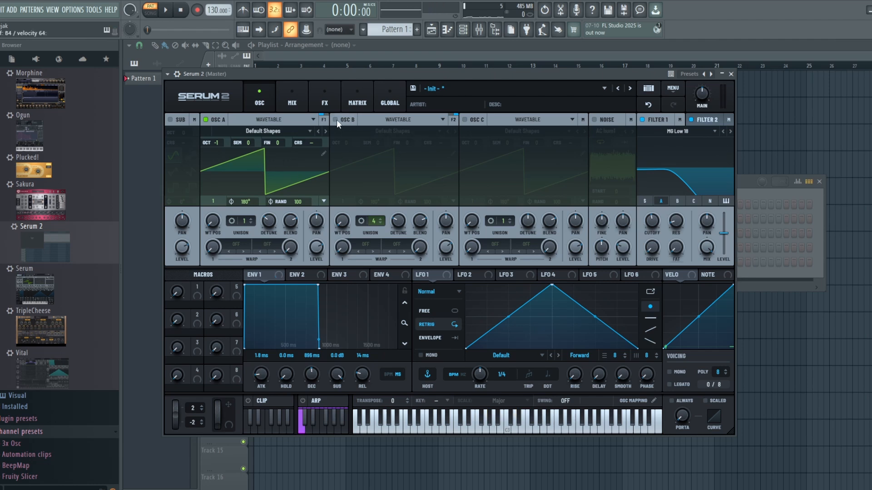
Step: Turn oscillator B back on over the octave-down oscillator A
left_click(336, 120)
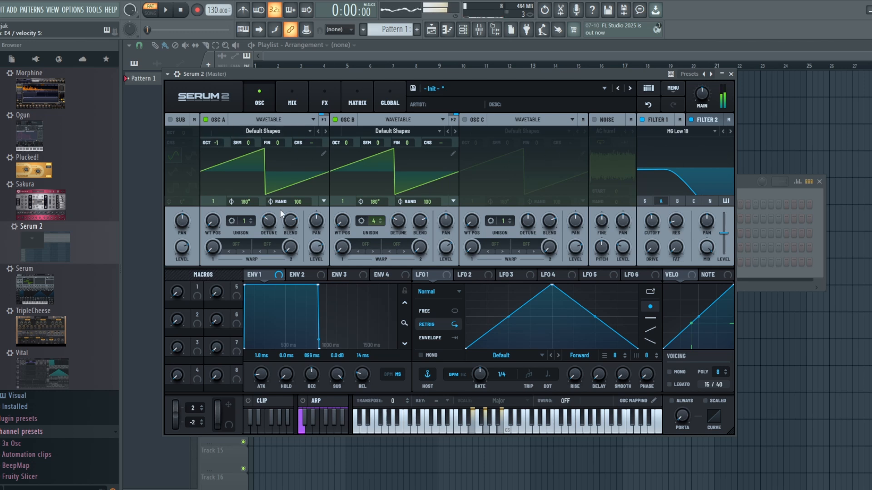
mouse_move(316, 269)
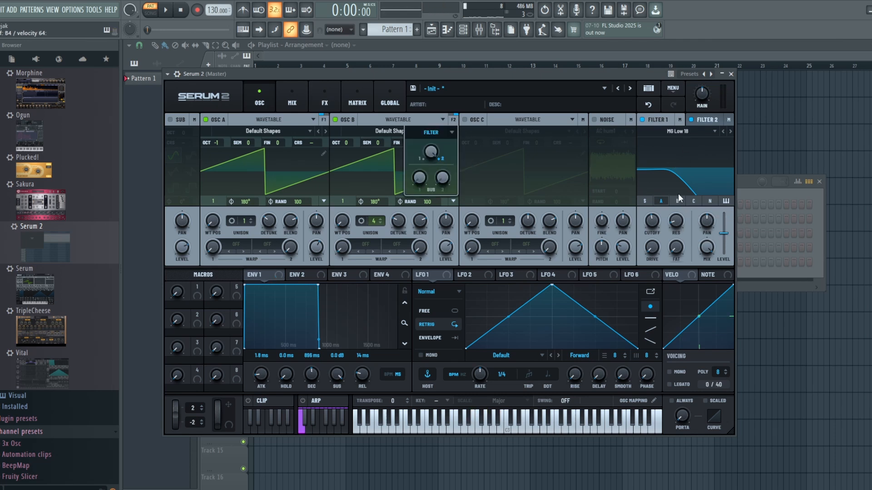
Step: Close oscillator B's filter routing popup, leaving its balance at 0
left_click(677, 201)
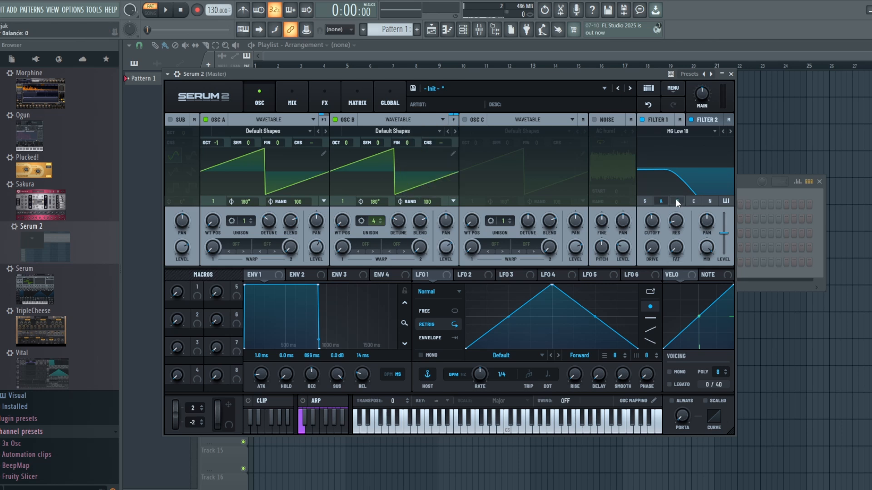
mouse_move(677, 201)
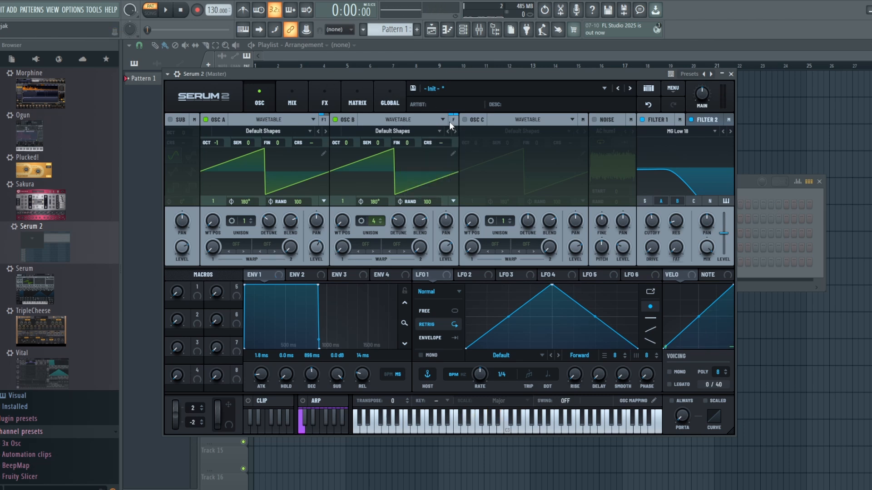
mouse_move(571, 119)
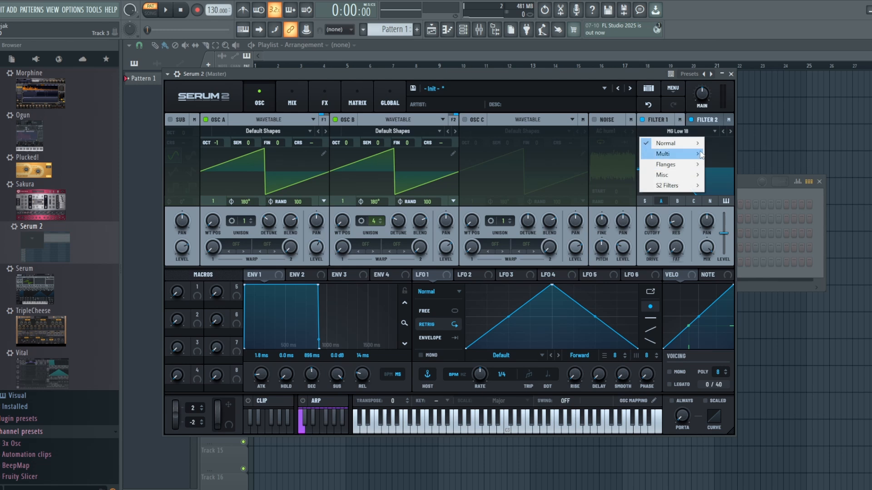
mouse_move(671, 175)
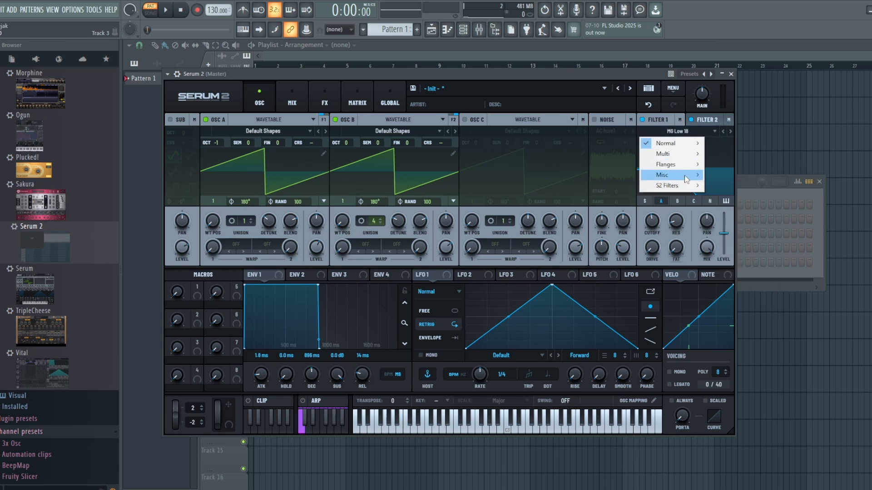
mouse_move(668, 185)
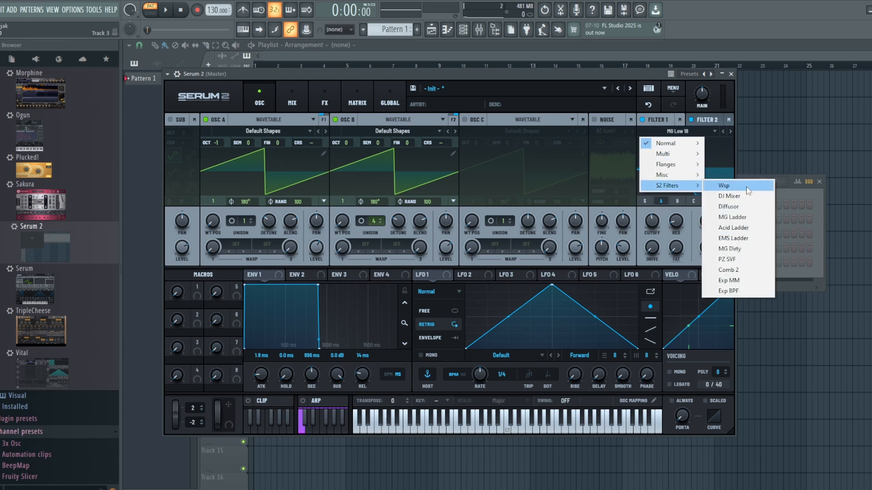
mouse_move(664, 143)
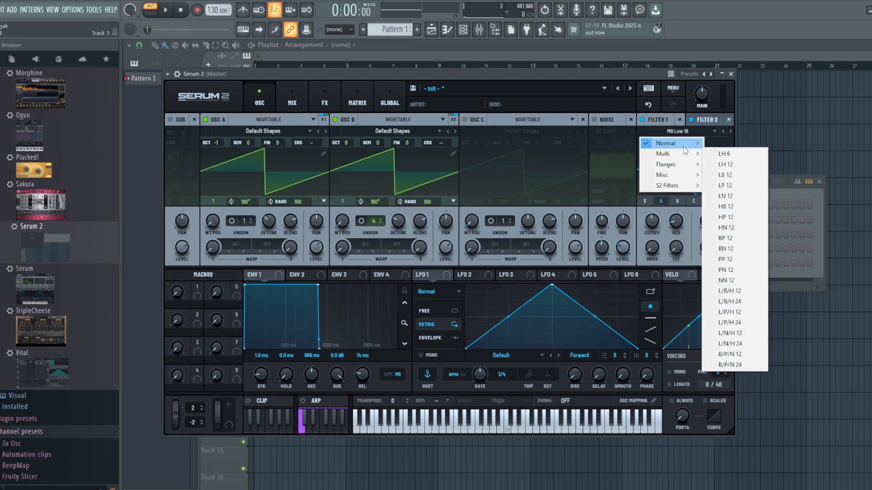
mouse_move(666, 165)
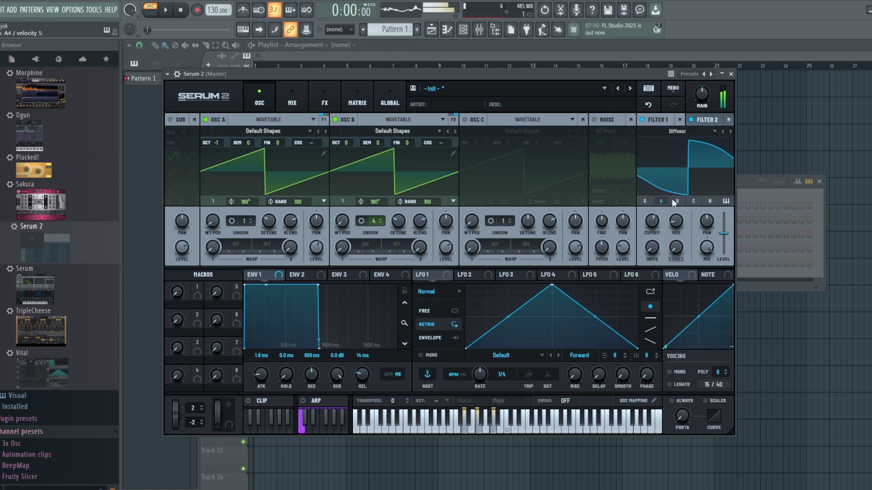
Step: View Filter 2's settings after Filter 1 becomes the Diffuser type
left_click(705, 119)
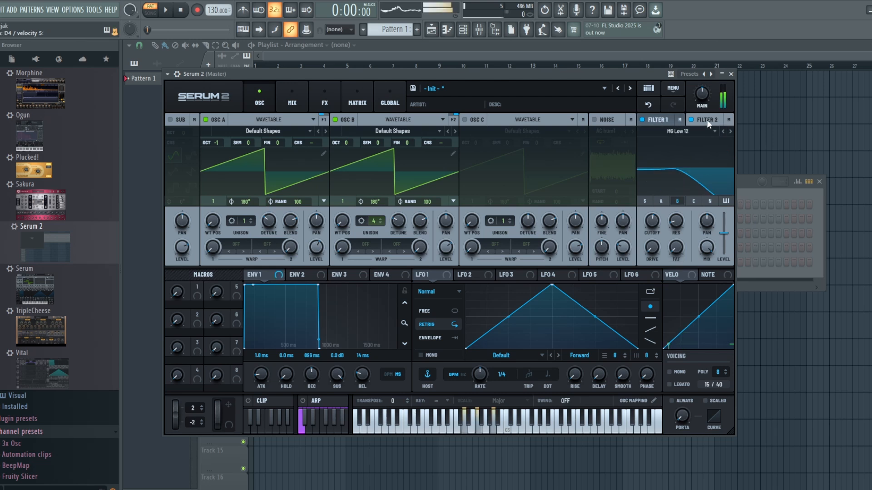